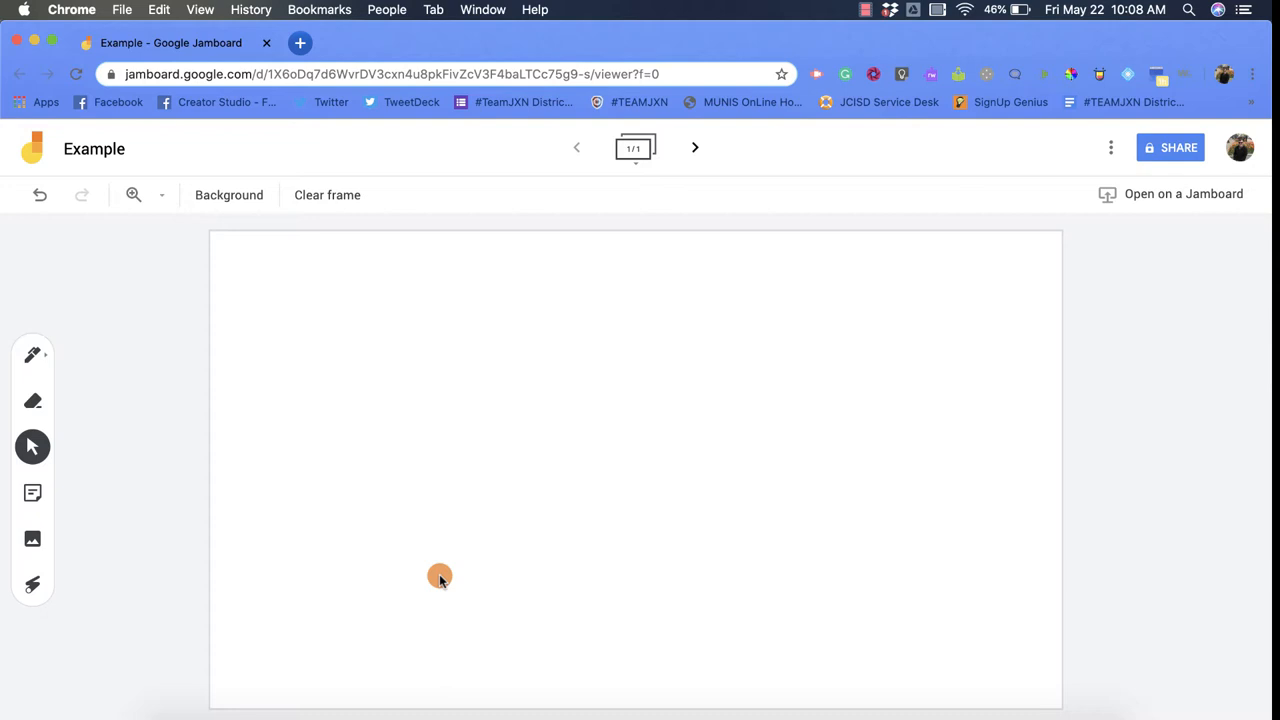
pyautogui.moveTo(444, 560)
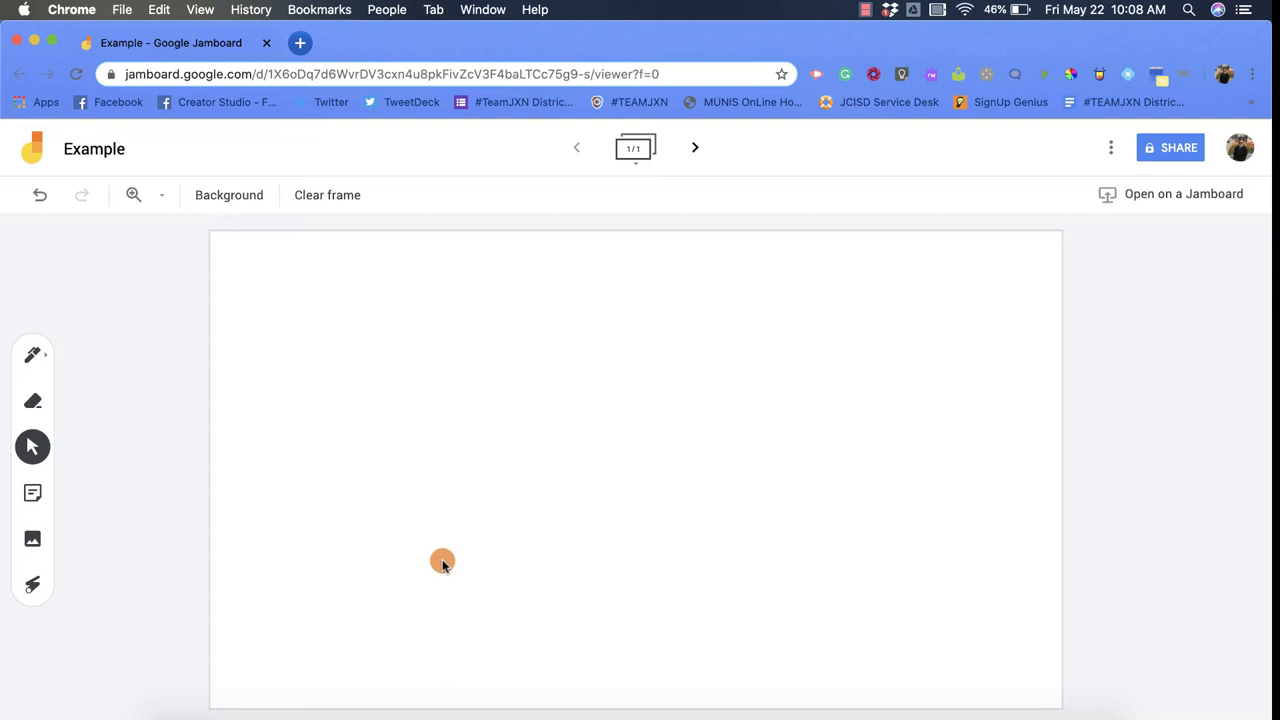
pyautogui.moveTo(1078, 184)
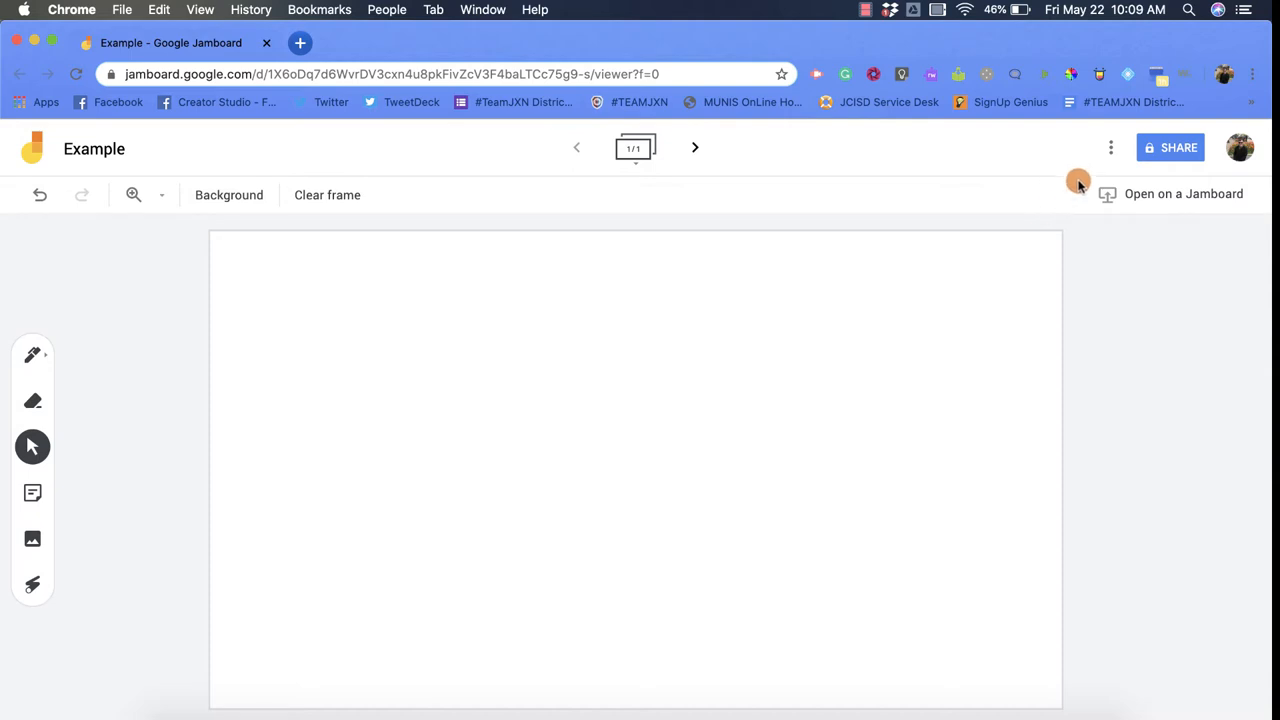
# Show the More actions menu for the Example jam
pyautogui.click(1110, 148)
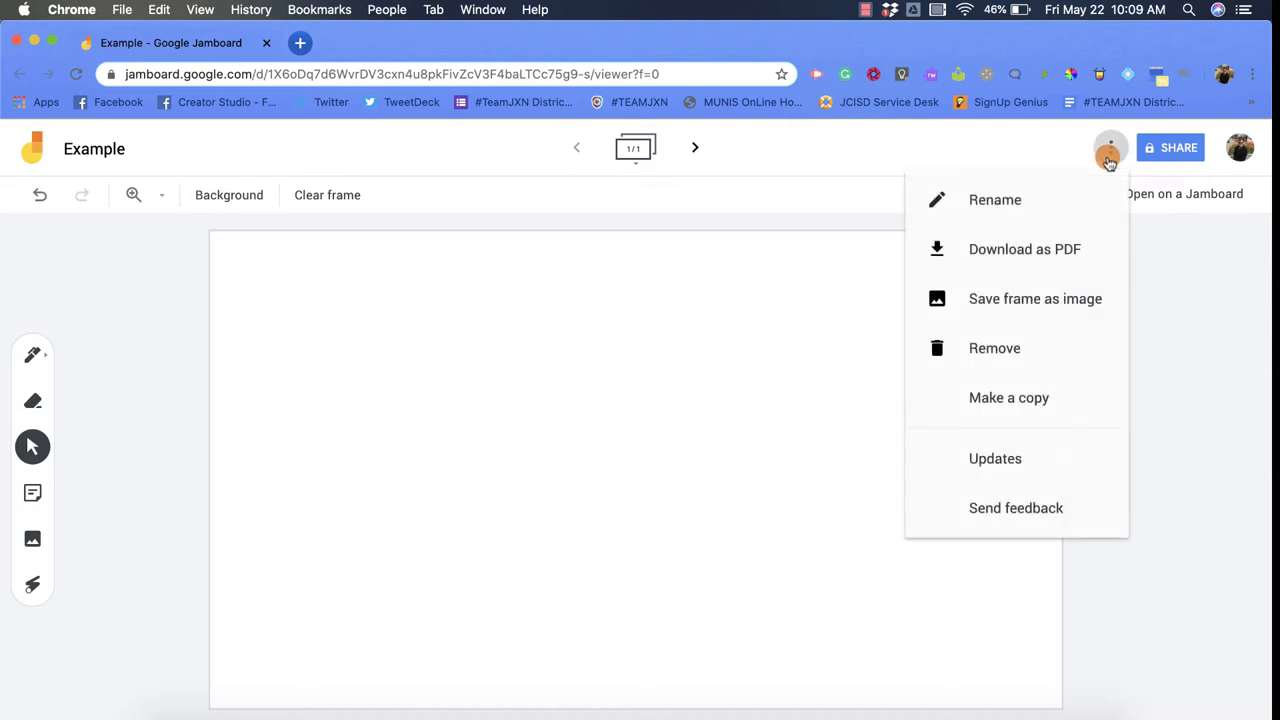
pyautogui.moveTo(1110, 148)
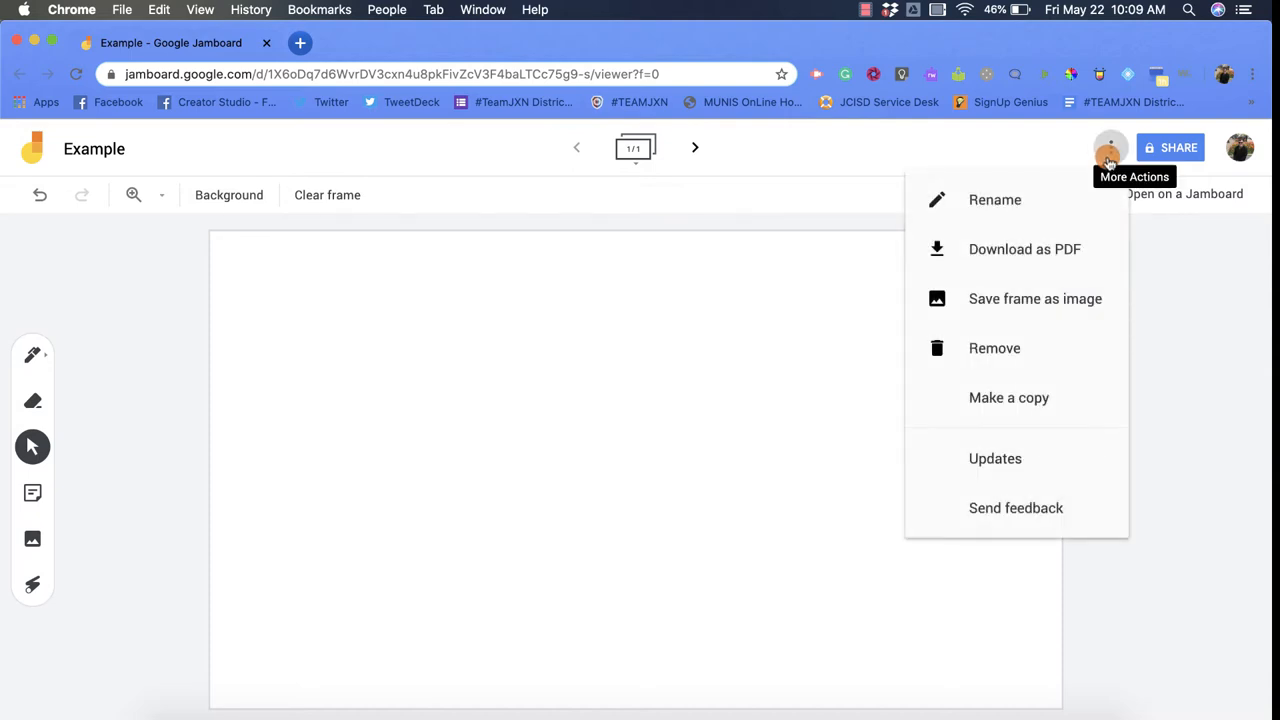
pyautogui.moveTo(1076, 200)
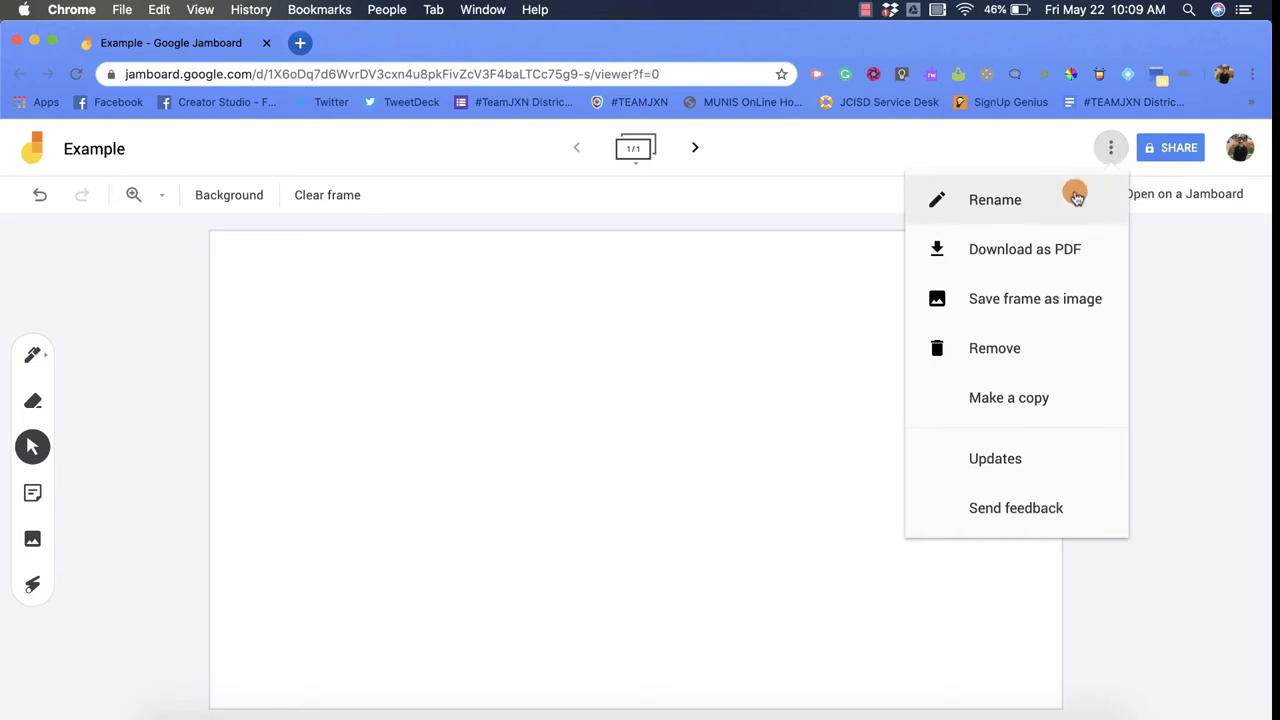
# Rename the jam from Example to Sample
pyautogui.click(994, 200)
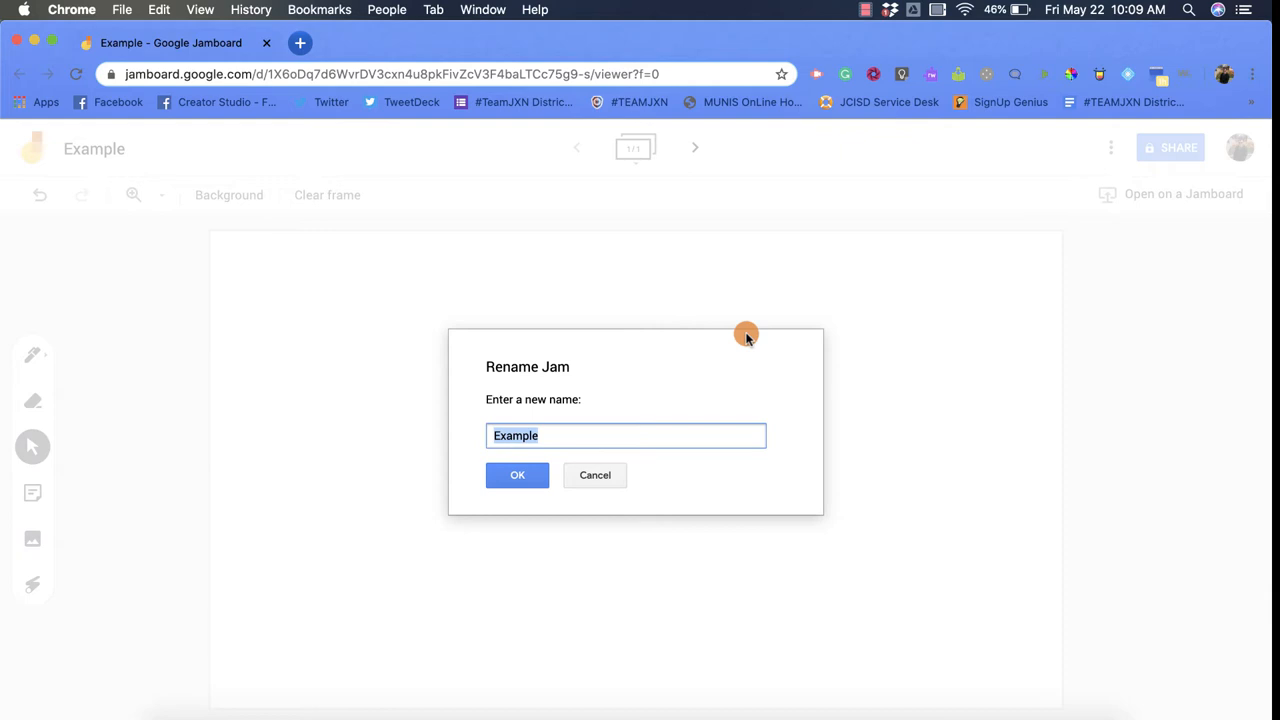
pyautogui.write('Sample')
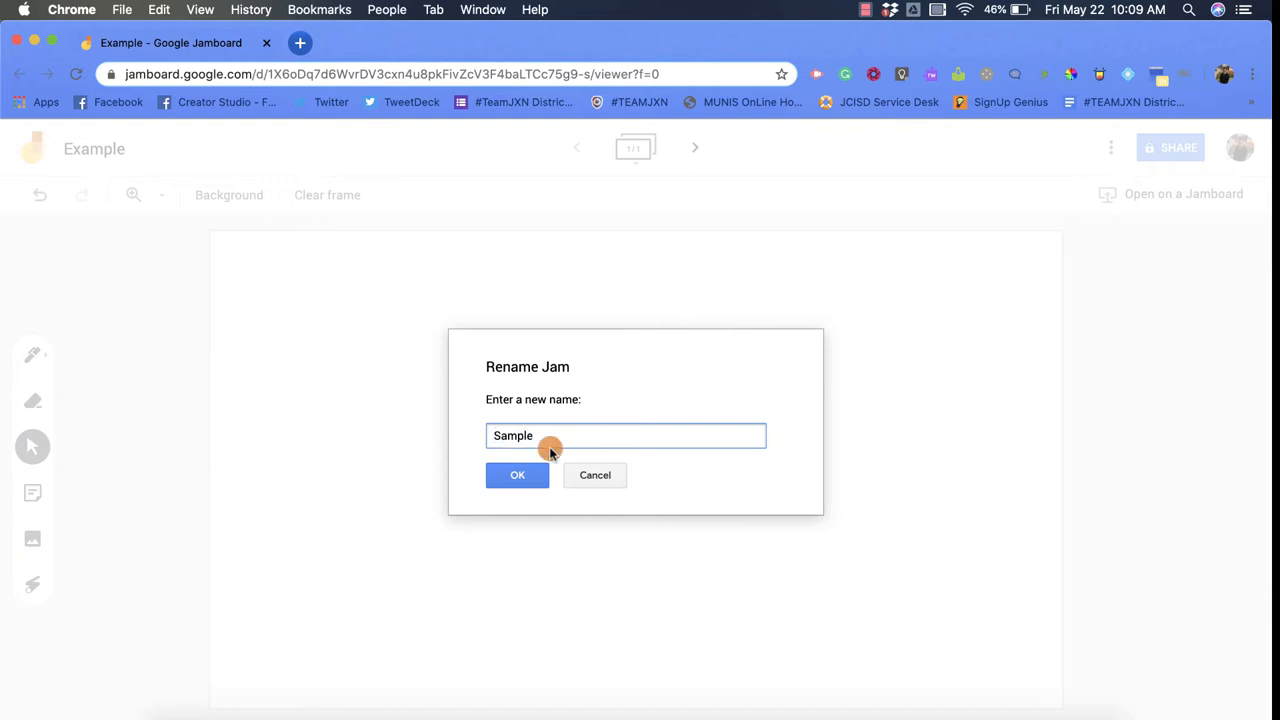
pyautogui.click(516, 474)
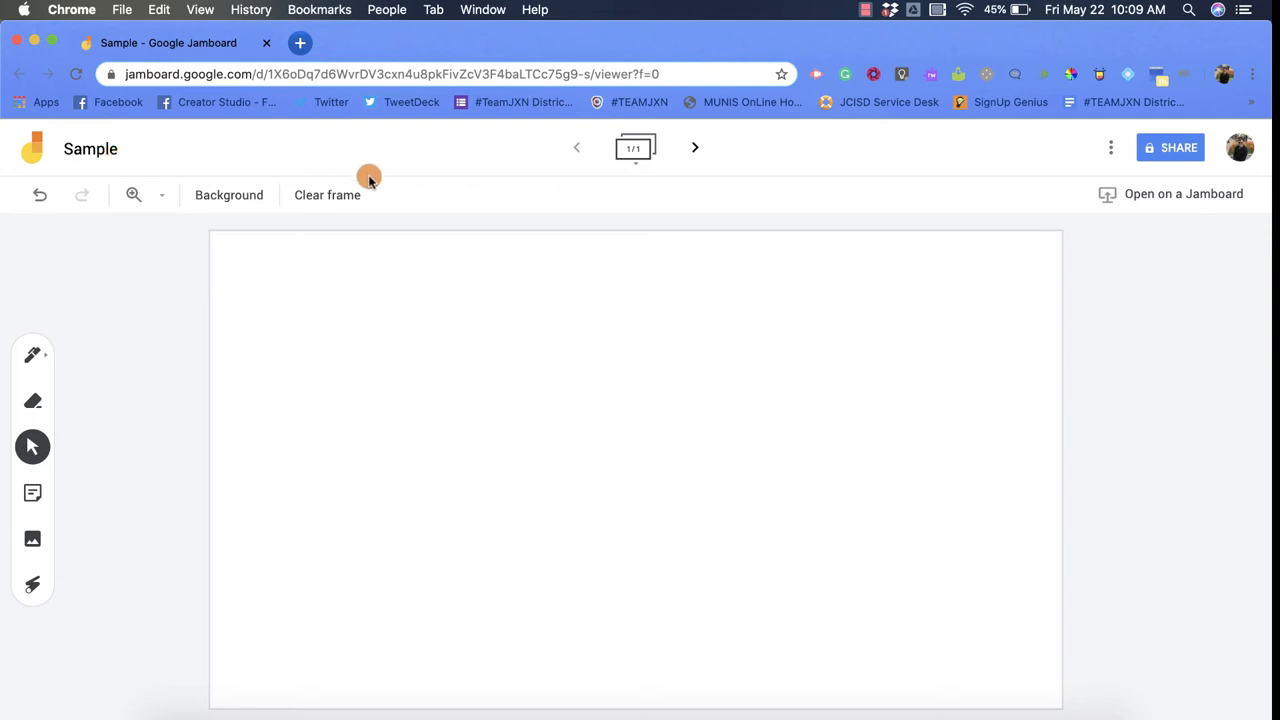
# Download the Sample jam as Sample.pdf and reopen its actions menu
pyautogui.click(1110, 148)
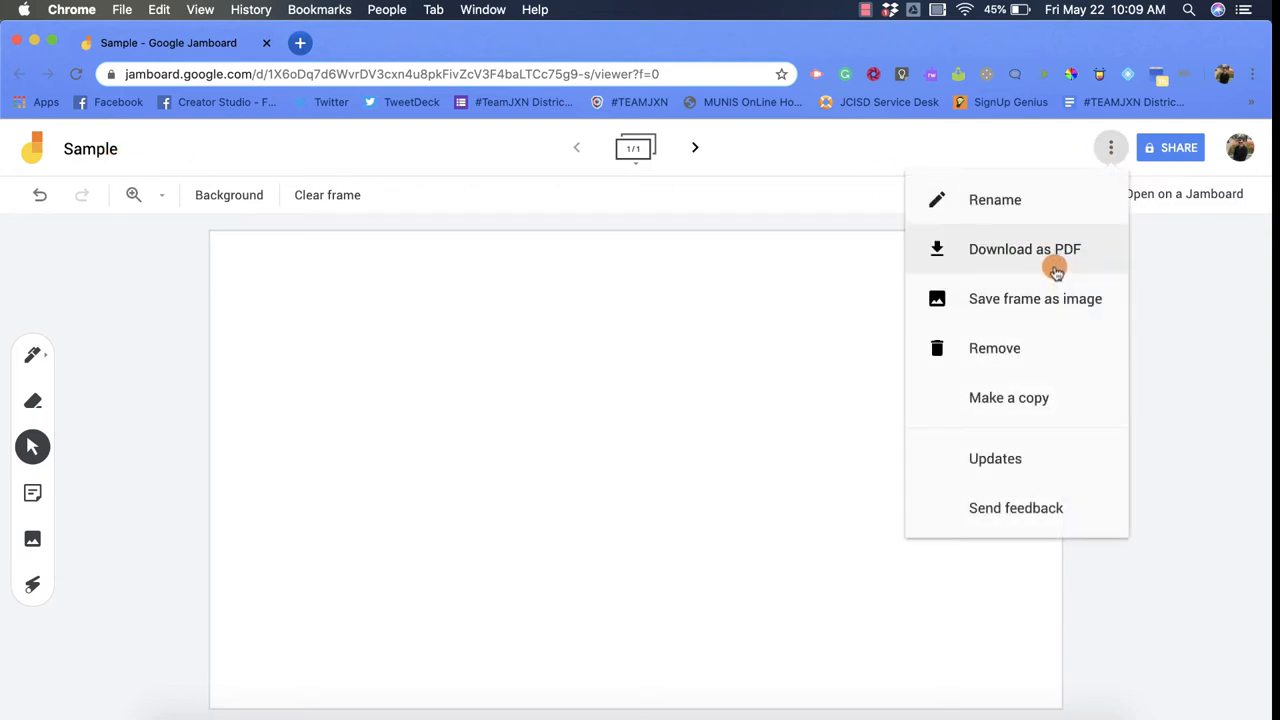
pyautogui.click(1024, 248)
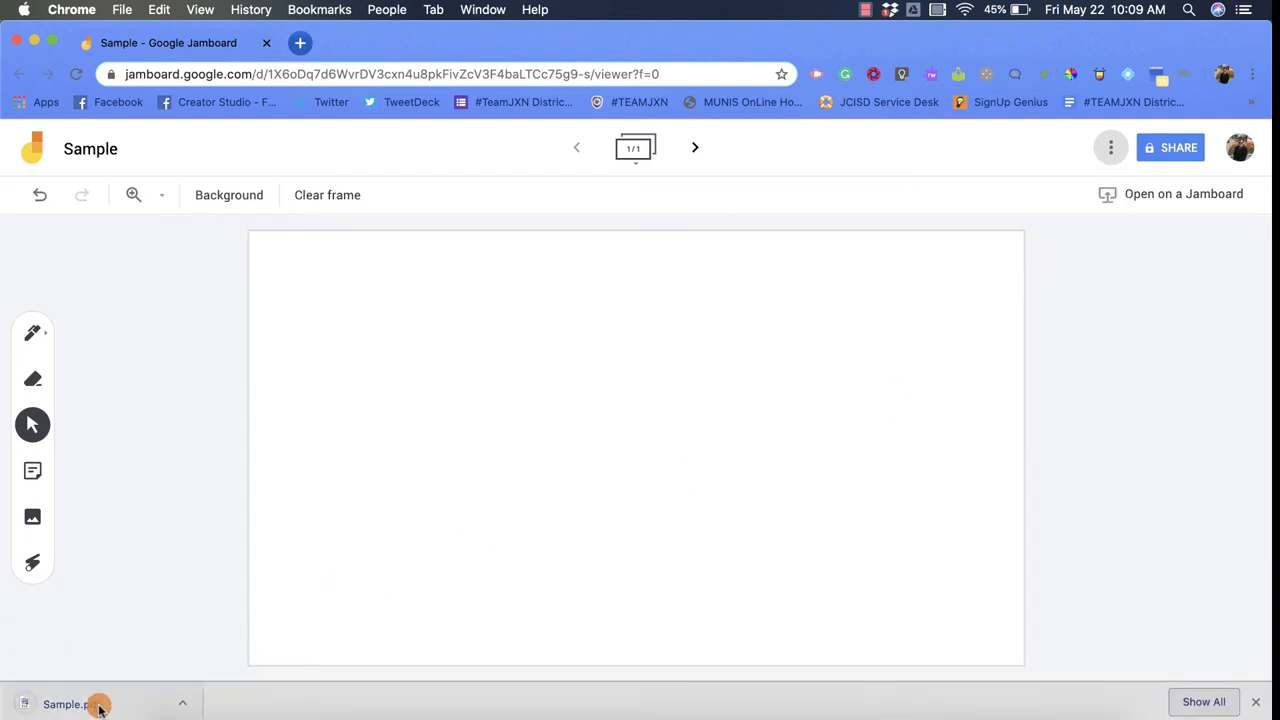
pyautogui.moveTo(1022, 224)
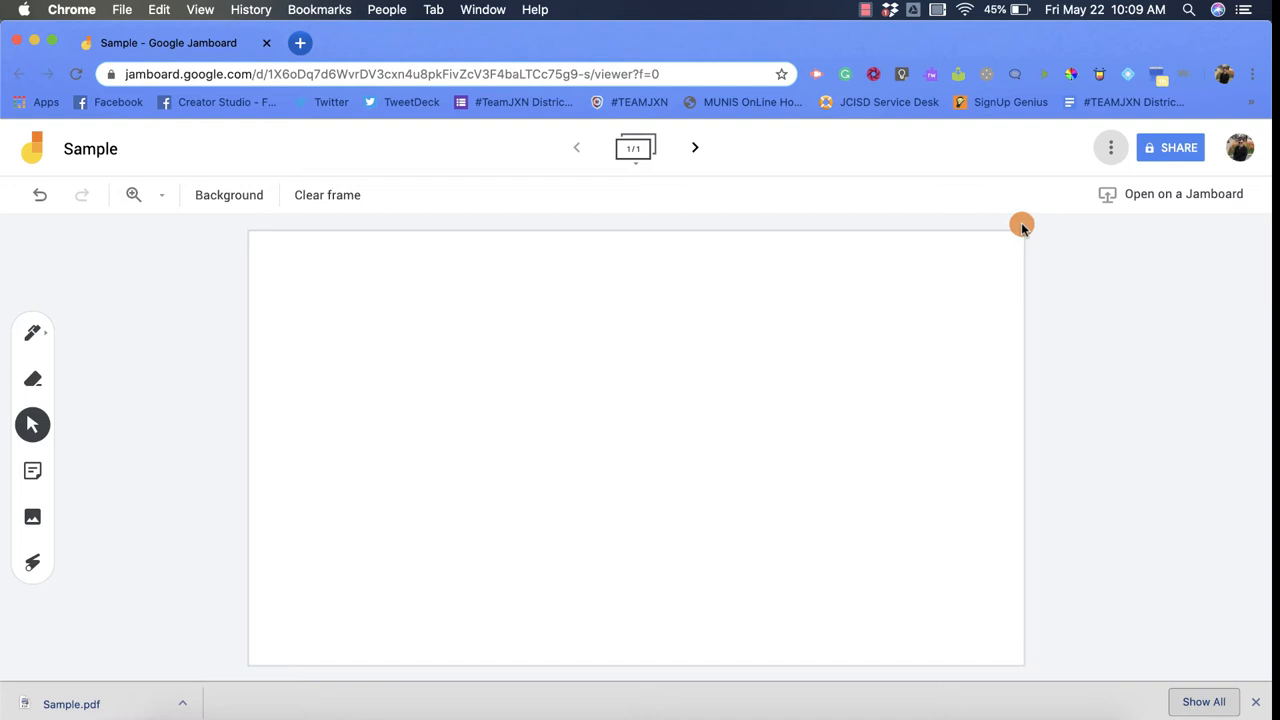
pyautogui.click(1110, 148)
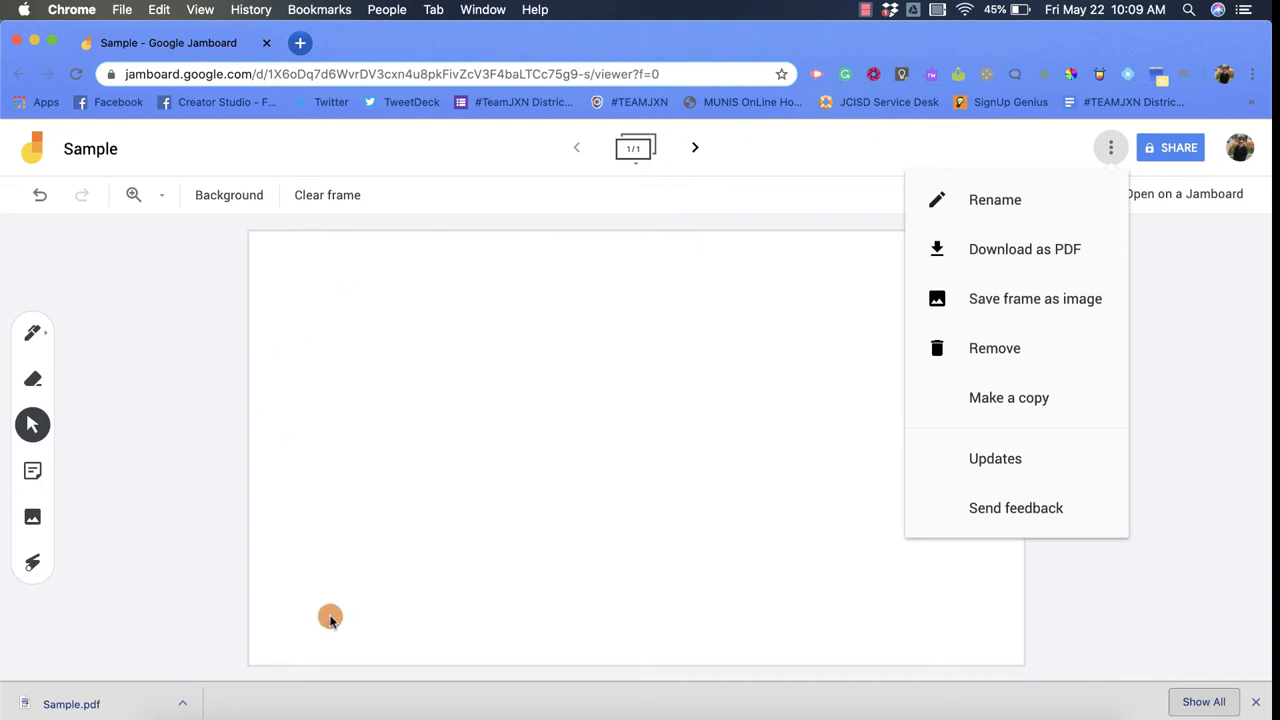
pyautogui.moveTo(618, 520)
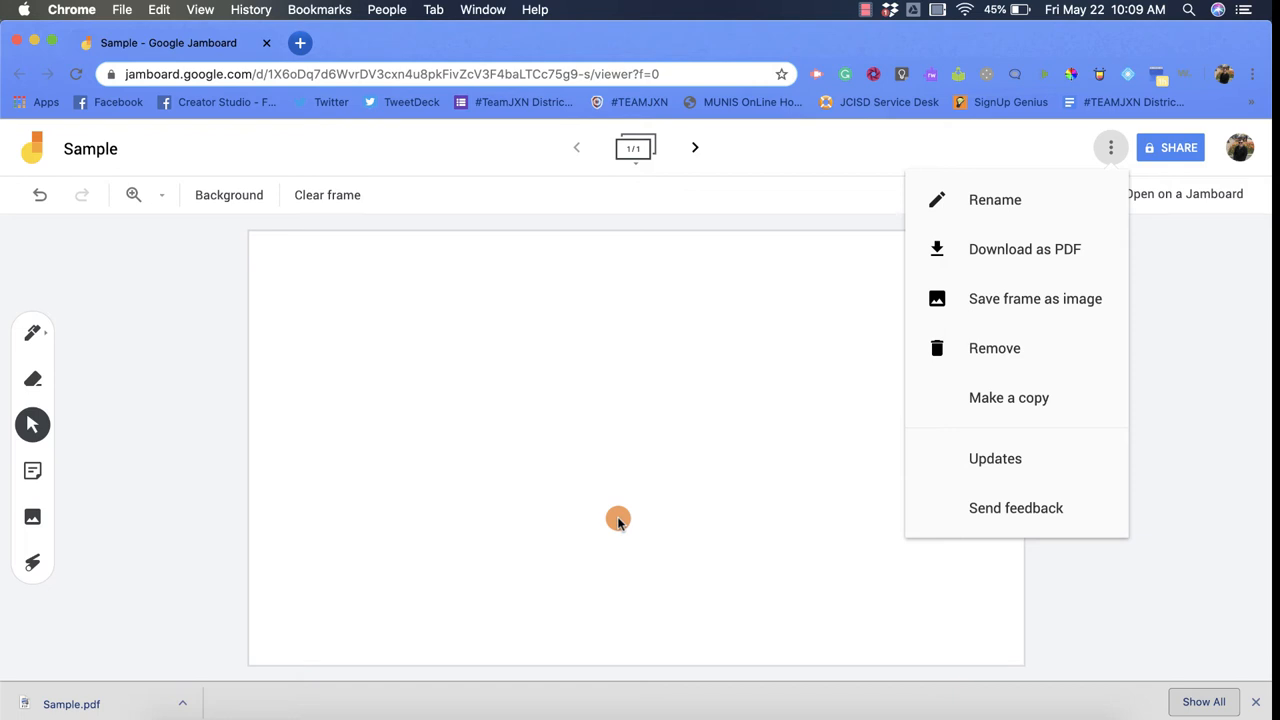
# Save the current frame as the image Sample 1.png
pyautogui.click(1036, 298)
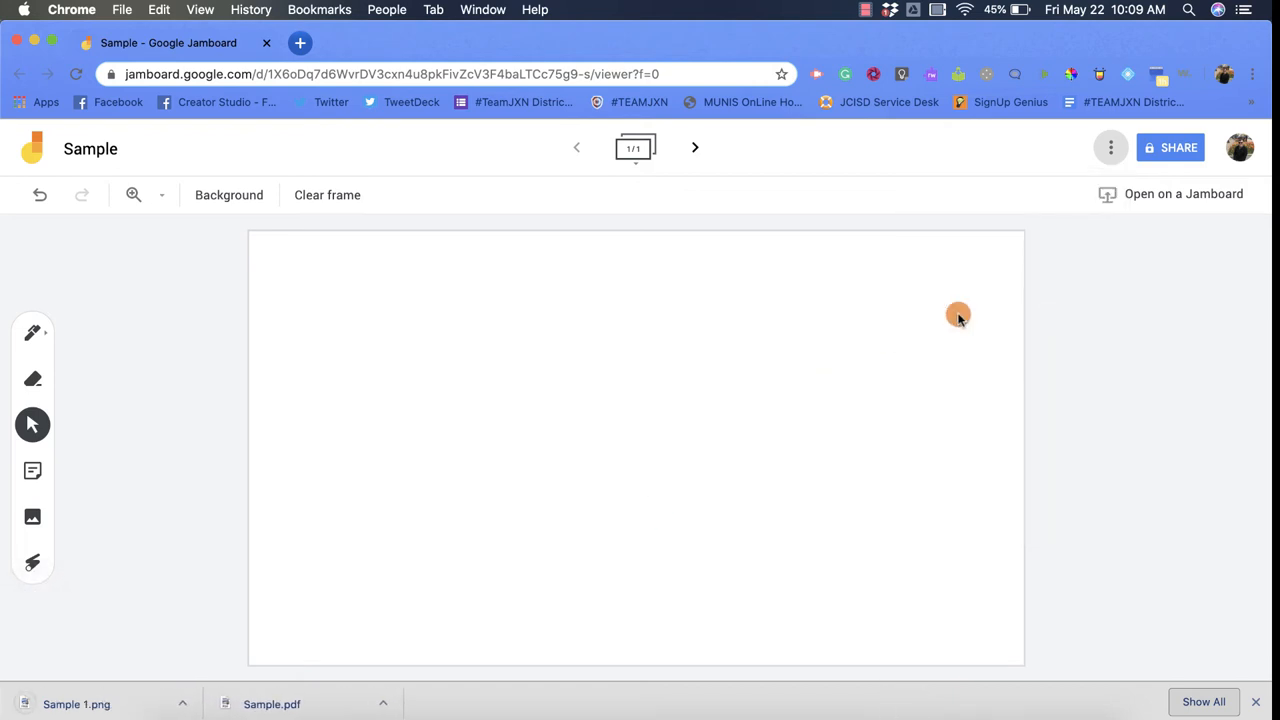
# Start a copy of the jam, proposing 'Copy of Sample' in My Drive
pyautogui.click(1110, 148)
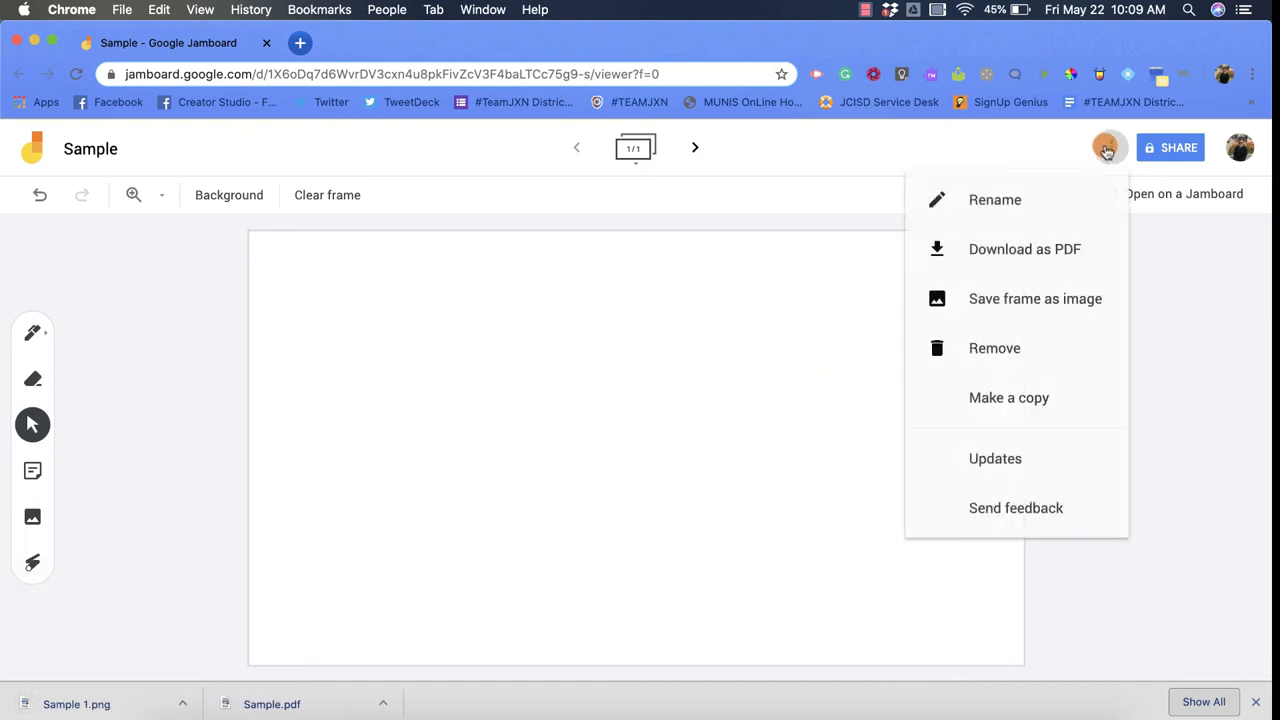
pyautogui.moveTo(994, 348)
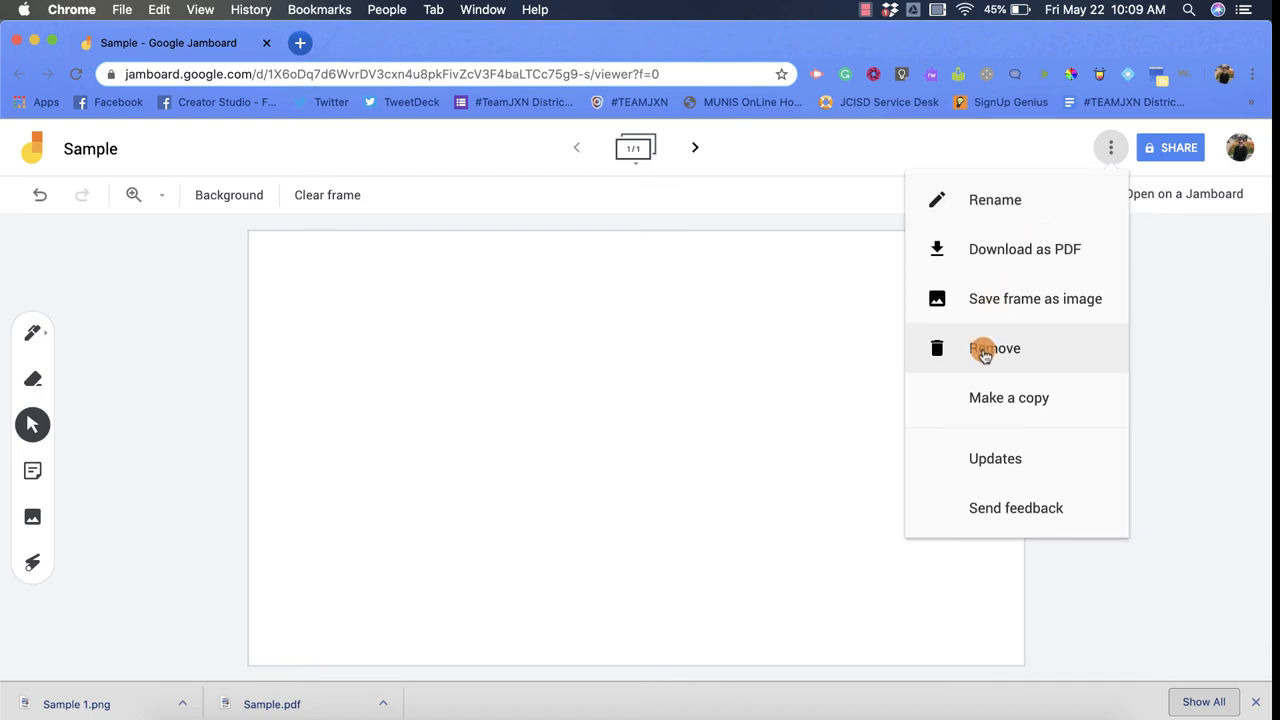
pyautogui.moveTo(984, 396)
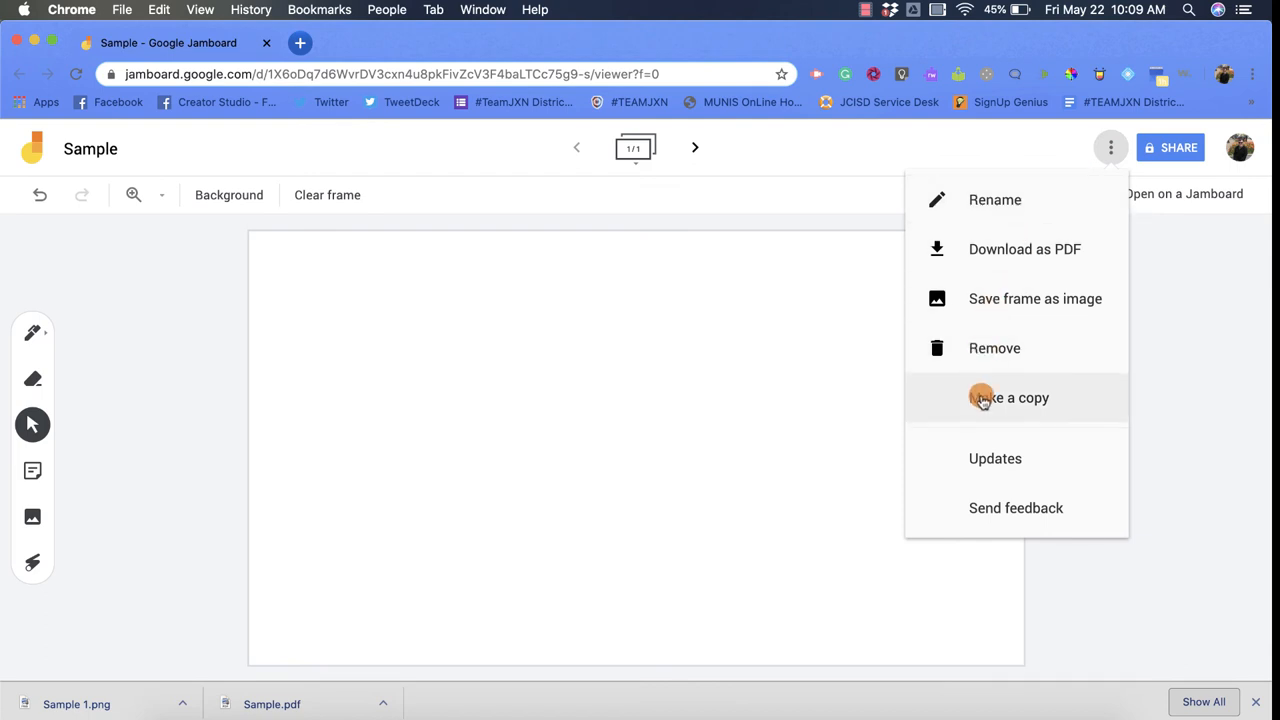
pyautogui.click(1008, 396)
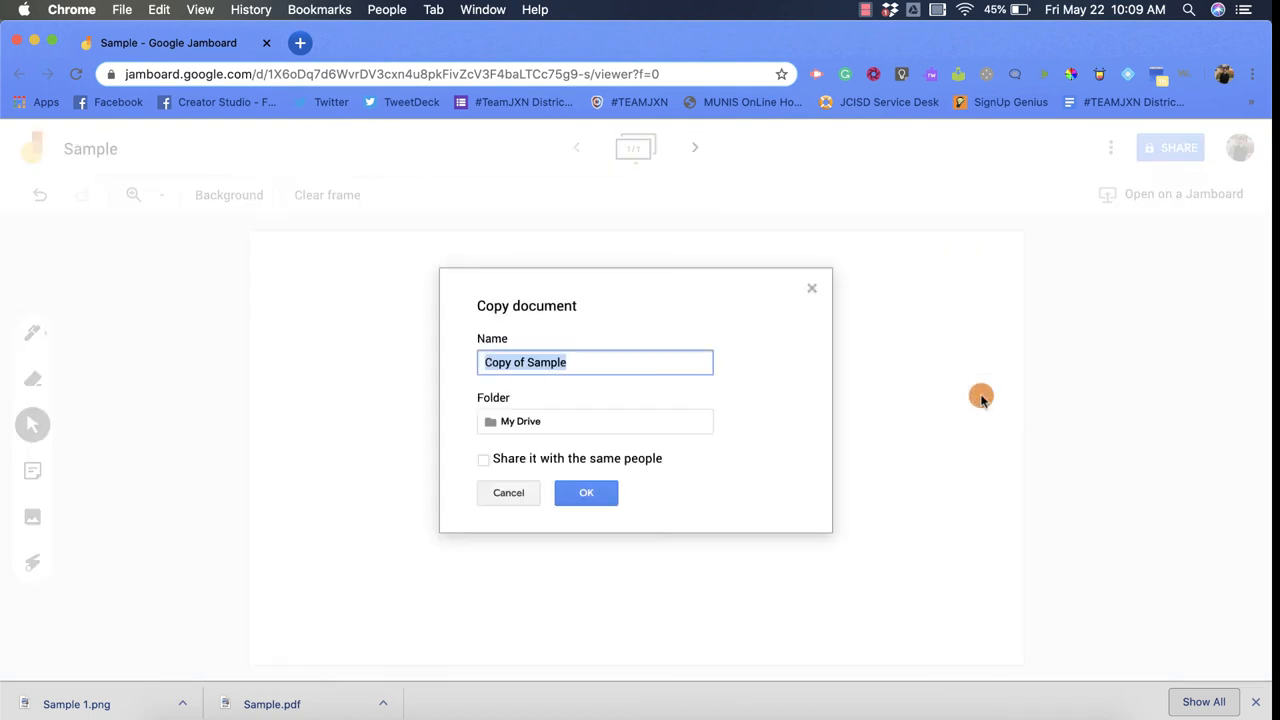